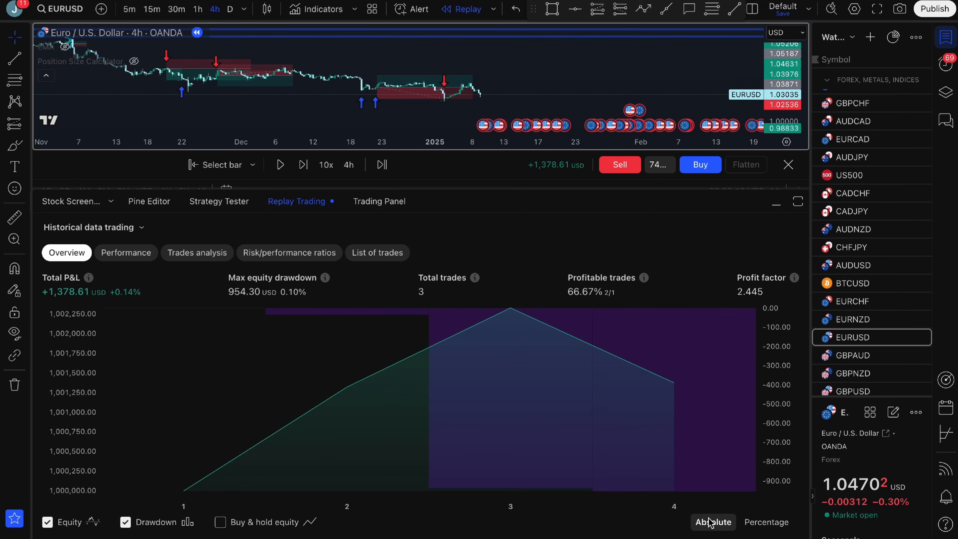
{"action": "mouse_move", "coordinate": [126, 253]}
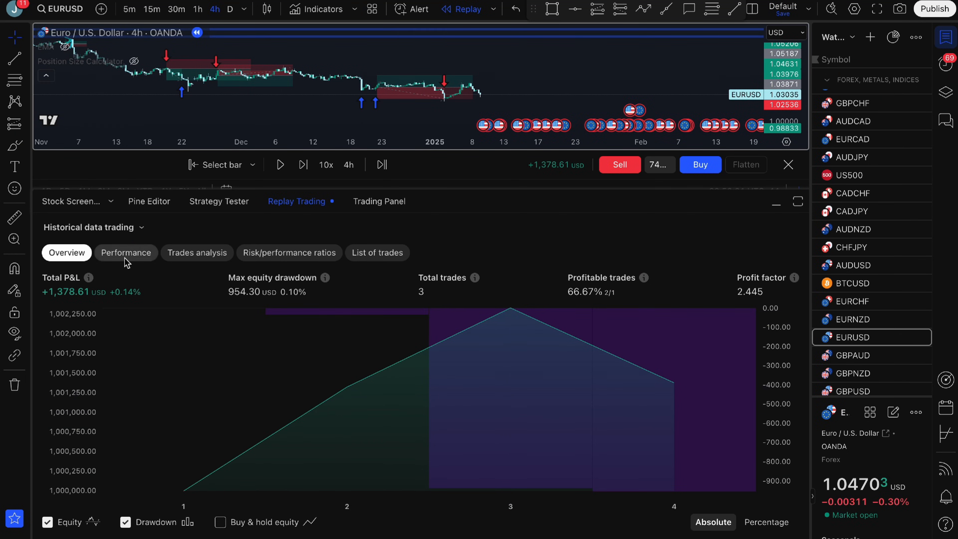
- Show the Performance metrics table and scroll to the net/gross profit rows for all, long and short trades
{"action": "left_click", "coordinate": [125, 252]}
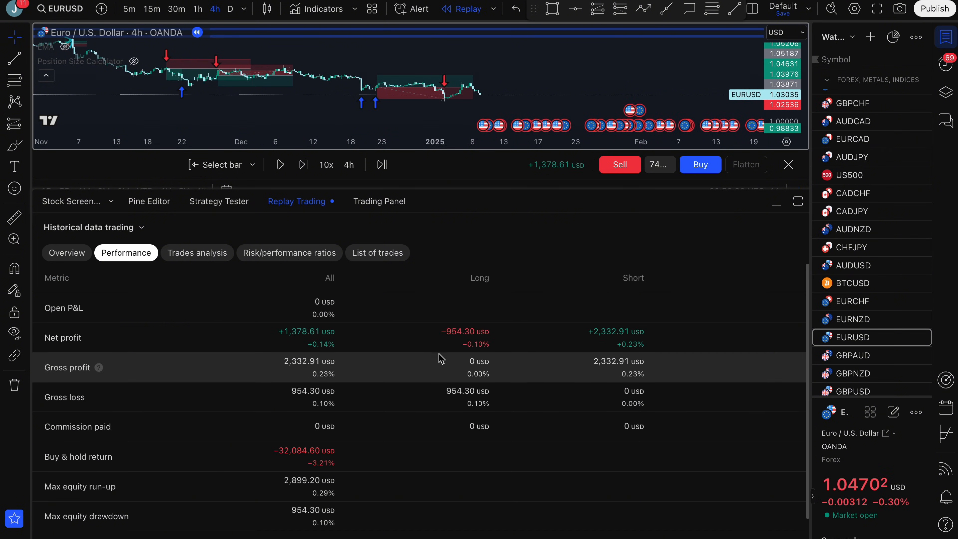
{"action": "mouse_move", "coordinate": [407, 411]}
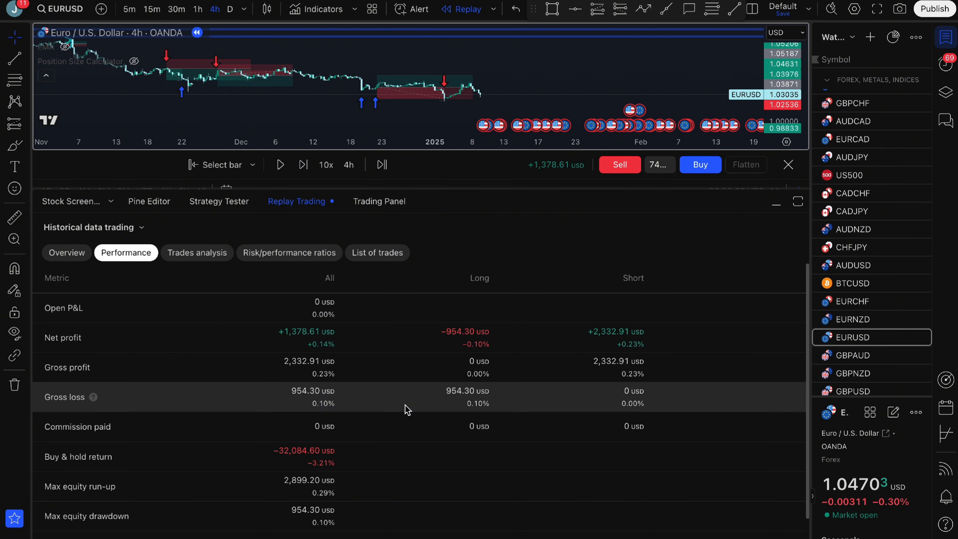
{"action": "mouse_move", "coordinate": [259, 353]}
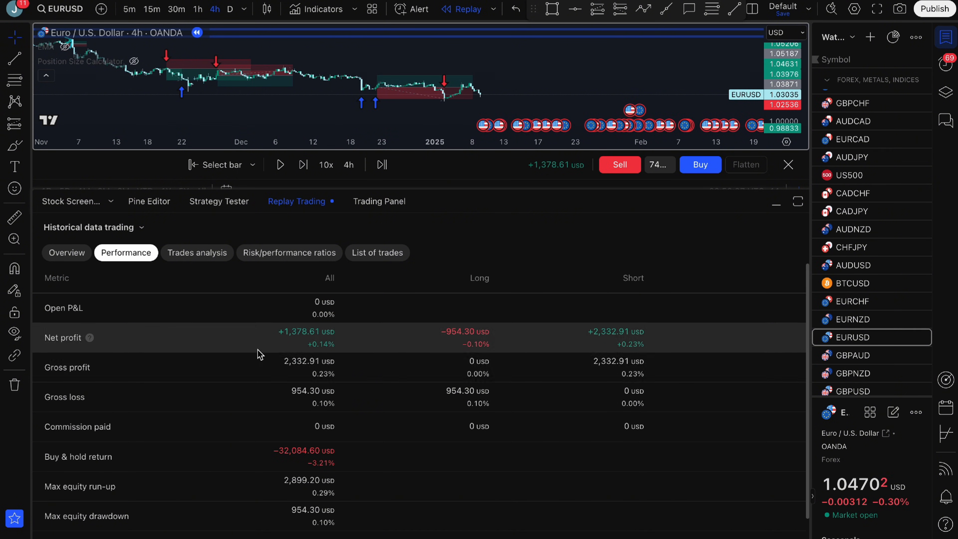
{"action": "scroll", "scroll_direction": "down", "scroll_amount": 3}
{"action": "type", "text": "1"}
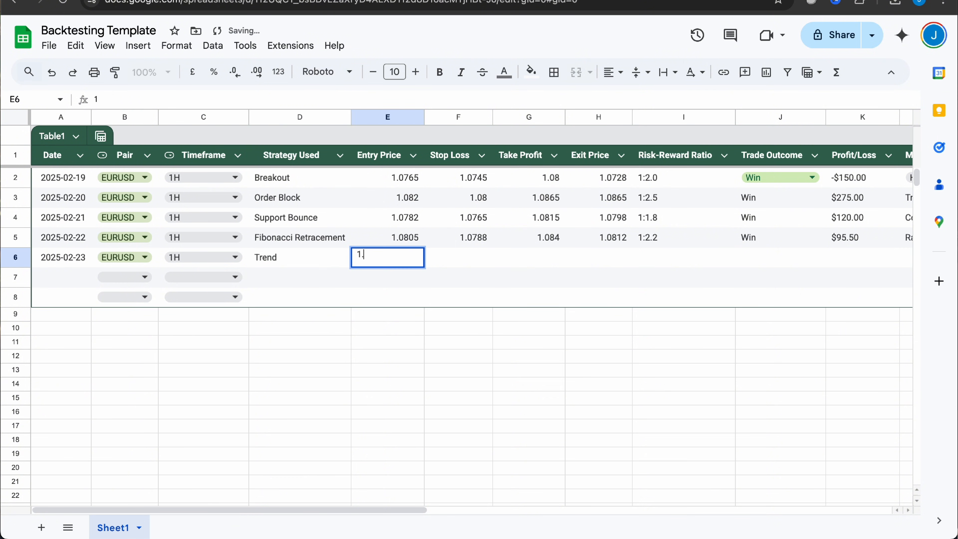
- Enter entry price 1.068 in E6, then stop loss 1.058 in F6 for the 2025-02-23 Trend trade
{"action": "type", "text": ".068"}
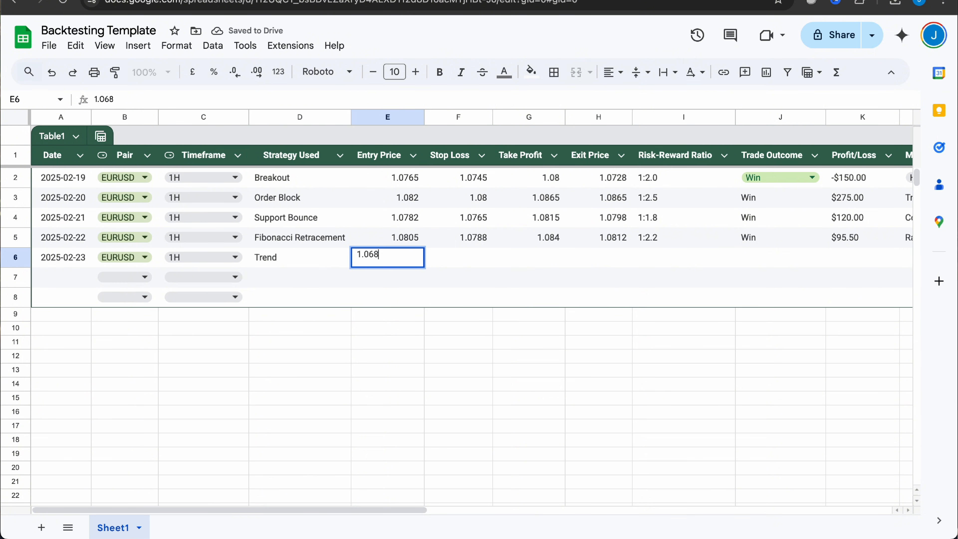
{"action": "key", "text": "Tab"}
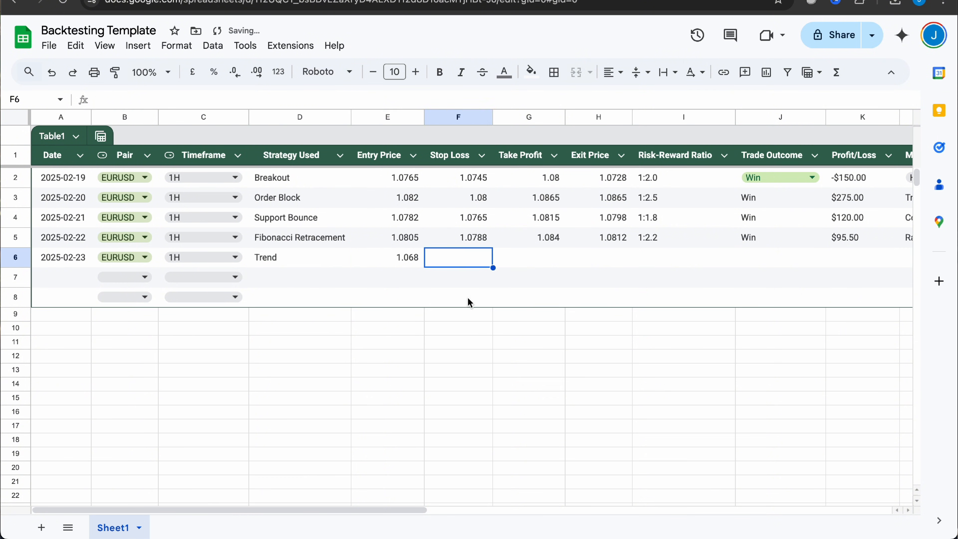
{"action": "type", "text": "1."}
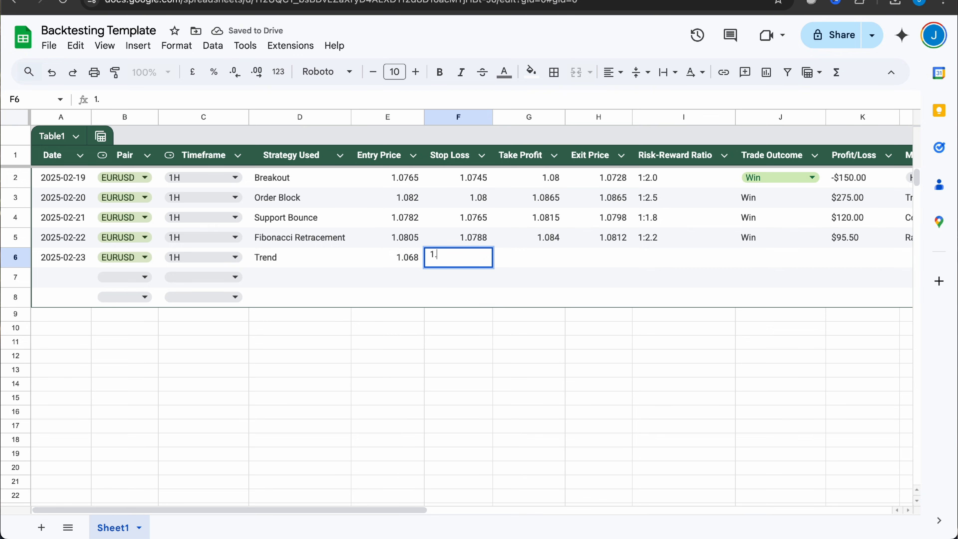
{"action": "type", "text": "058"}
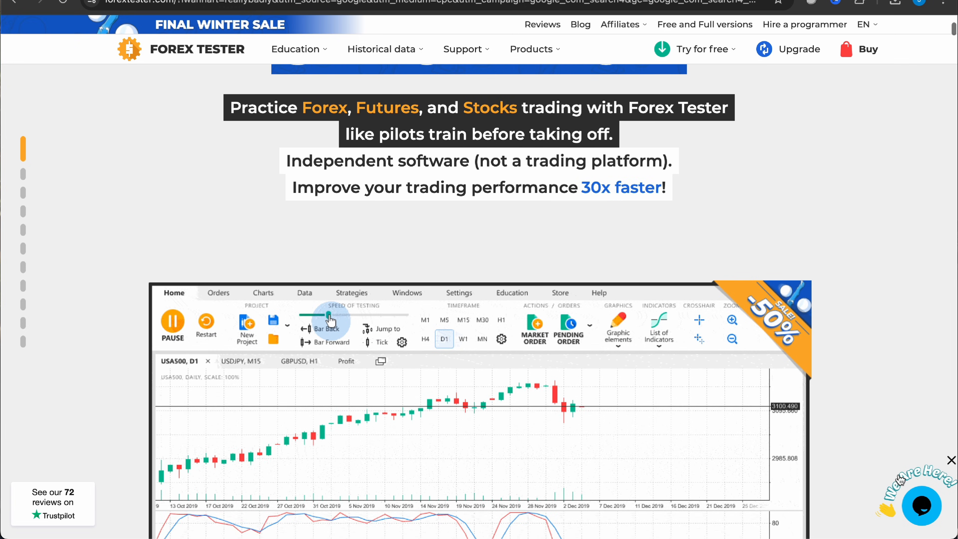
- Scroll the Forex Tester homepage down to the Speed of testing tool demo
{"action": "scroll", "scroll_direction": "down", "scroll_amount": 3}
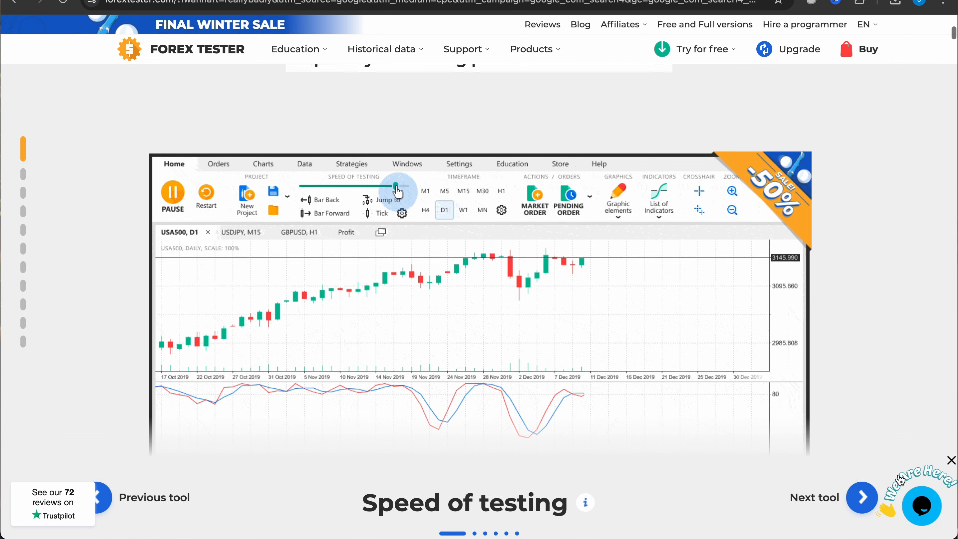